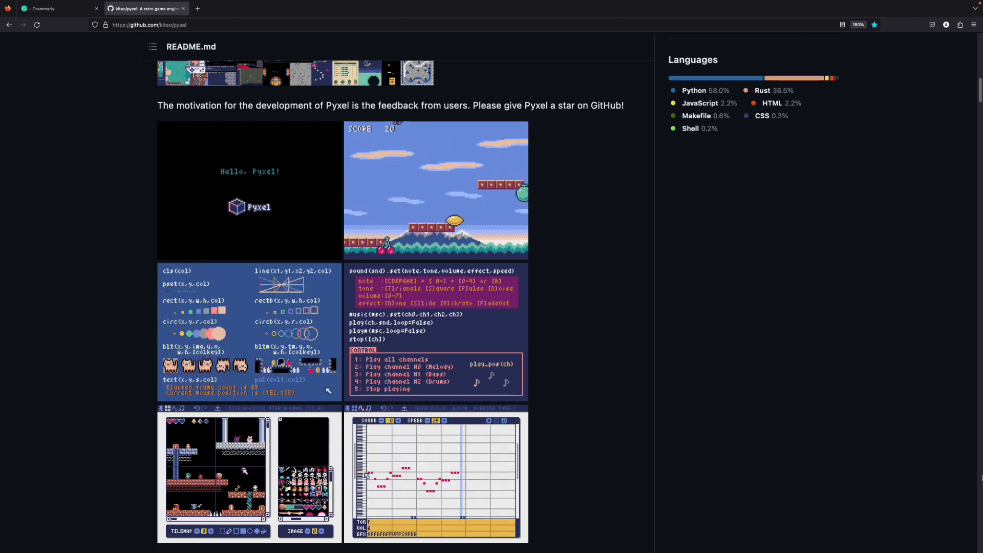
Install the pyxel package with pip install pyxel in the project's virtual environment.
{"action": "scroll", "scroll_direction": "up", "scroll_amount": 3}
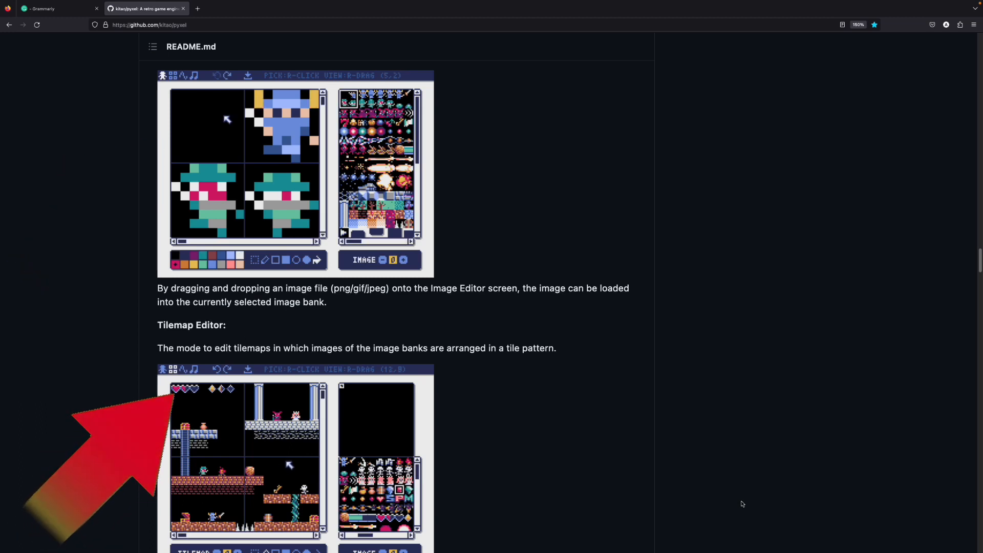
{"action": "scroll", "scroll_direction": "down", "scroll_amount": 3}
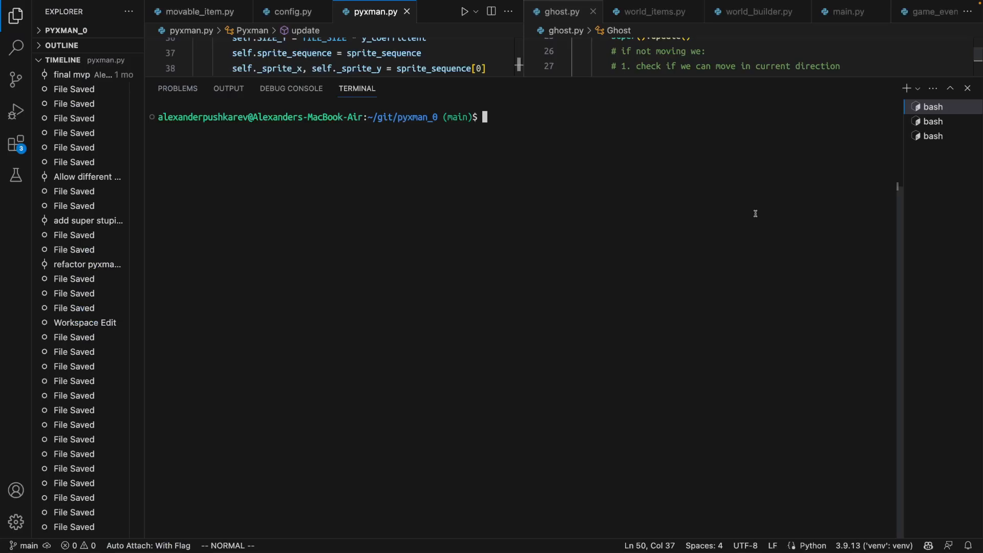
{"action": "type", "text": "pip ins"}
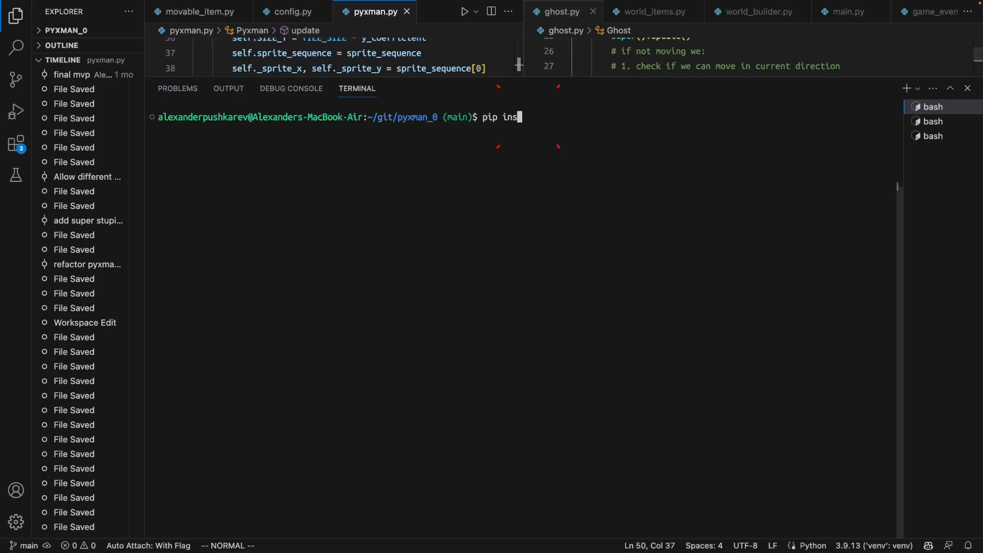
{"action": "type", "text": "tall pyxel"}
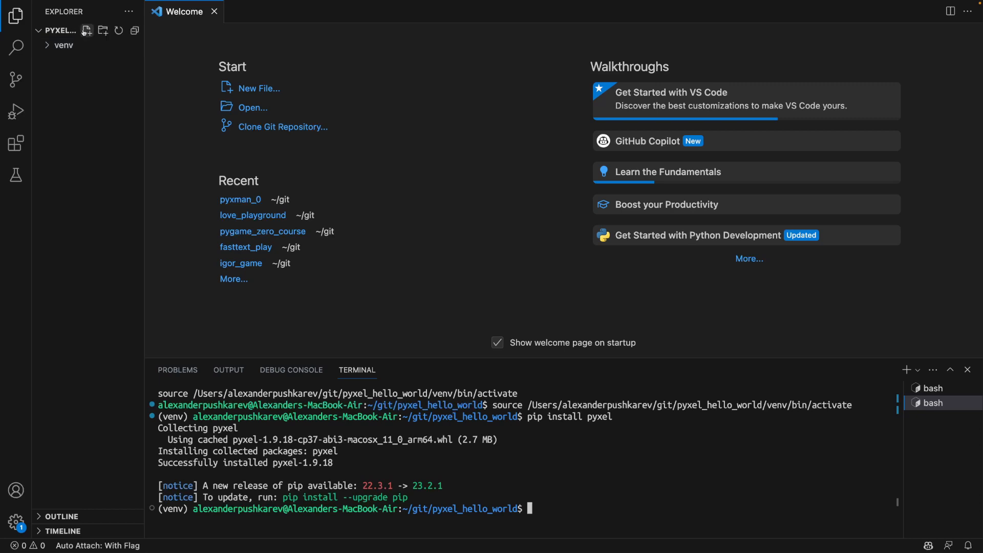
Add a new file named main.py to the pyxel_hello_world project.
{"action": "left_click", "coordinate": [87, 30]}
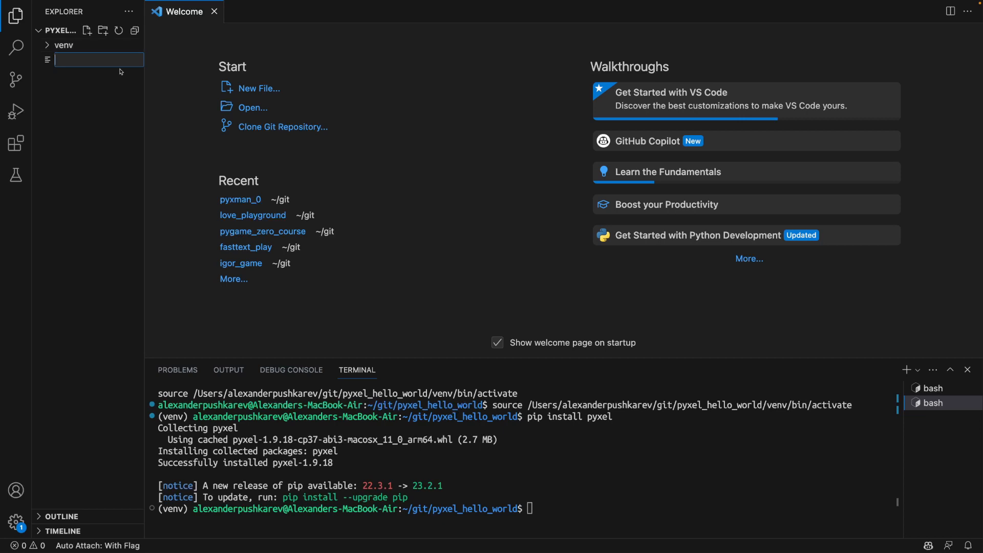
{"action": "type", "text": "main.py"}
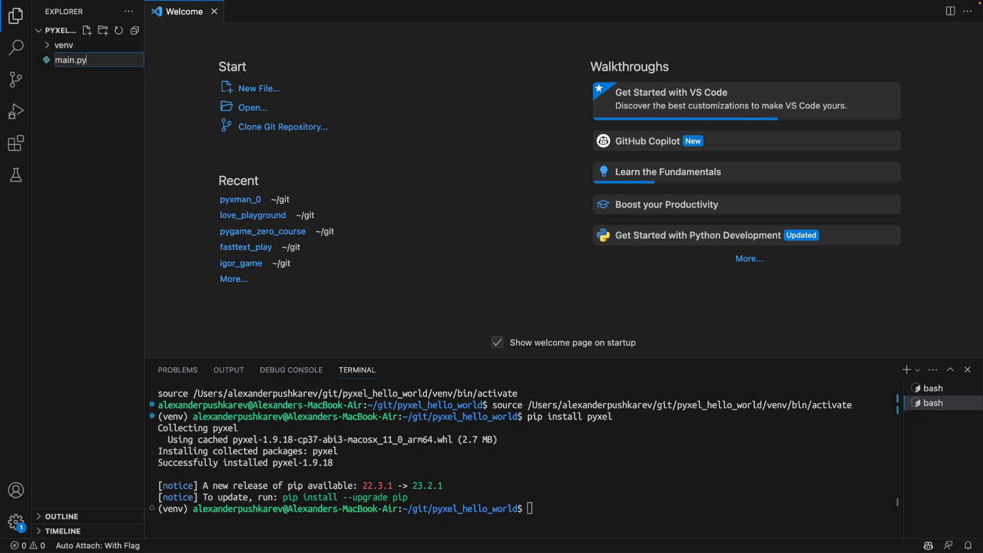
{"action": "type", "text": "iu"}
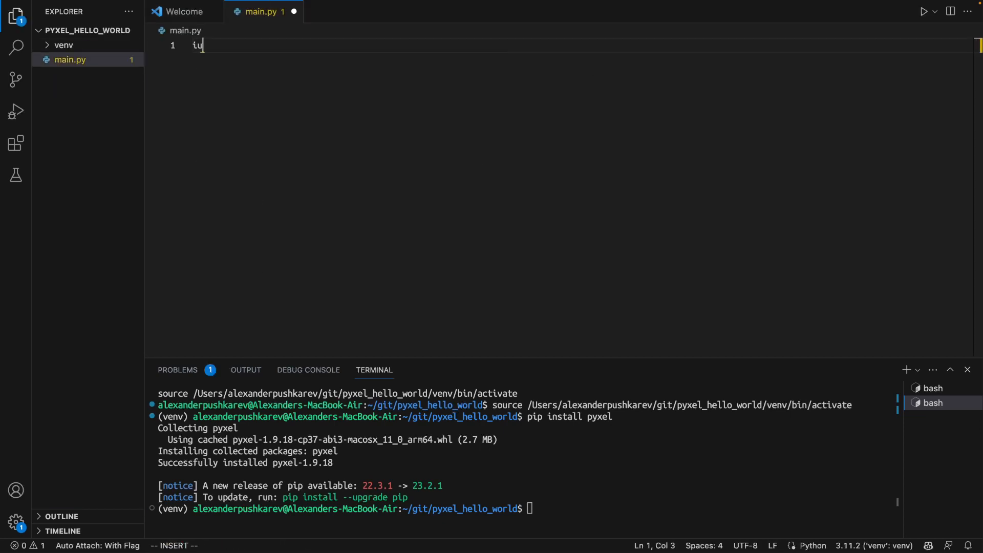
Write the Pyxel App class that quits on Q and draws "Hello World!" in colour 5.
{"action": "type", "text": "mpoe"}
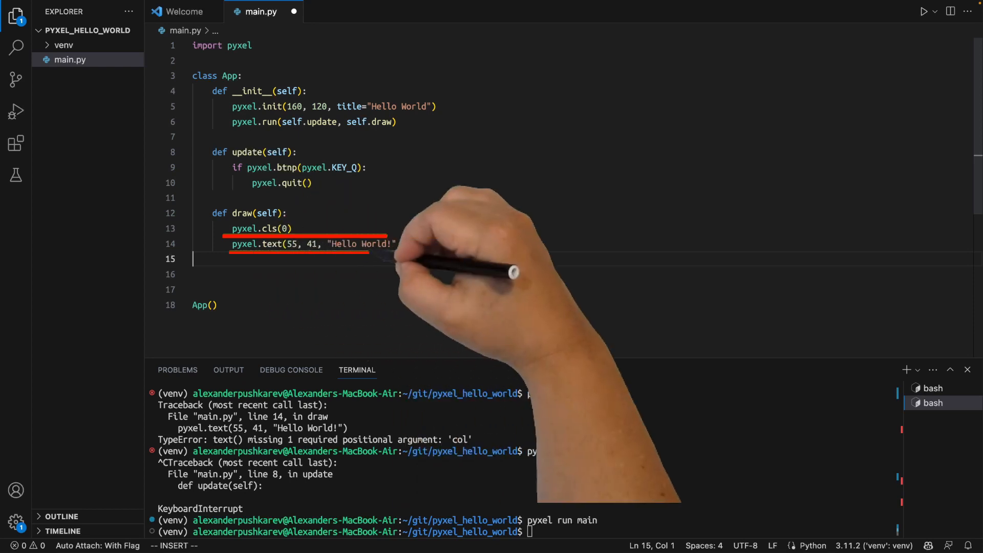
{"action": "type", "text": ", 5)"}
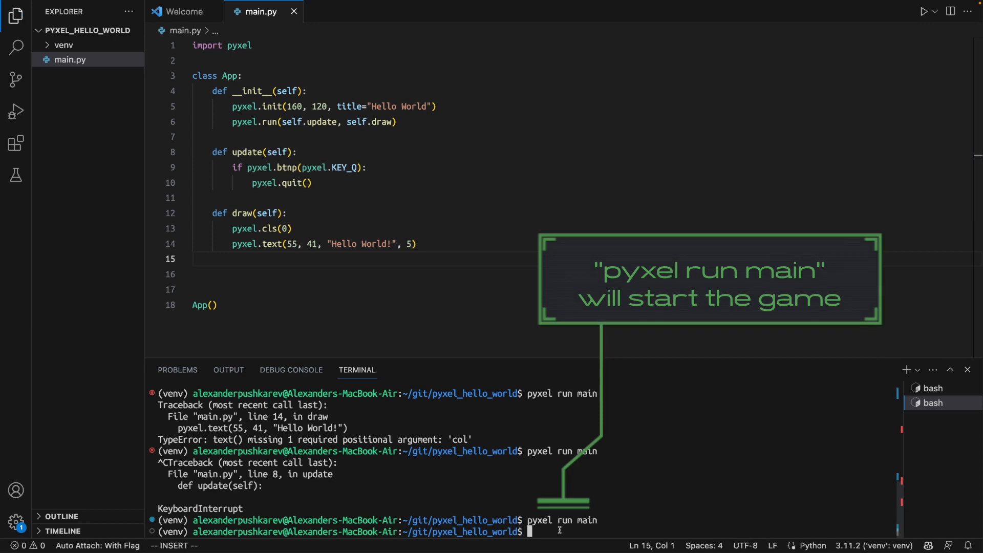
Launch the game with pyxel run main, then close the Hello World window.
{"action": "type", "text": "pyxel run main"}
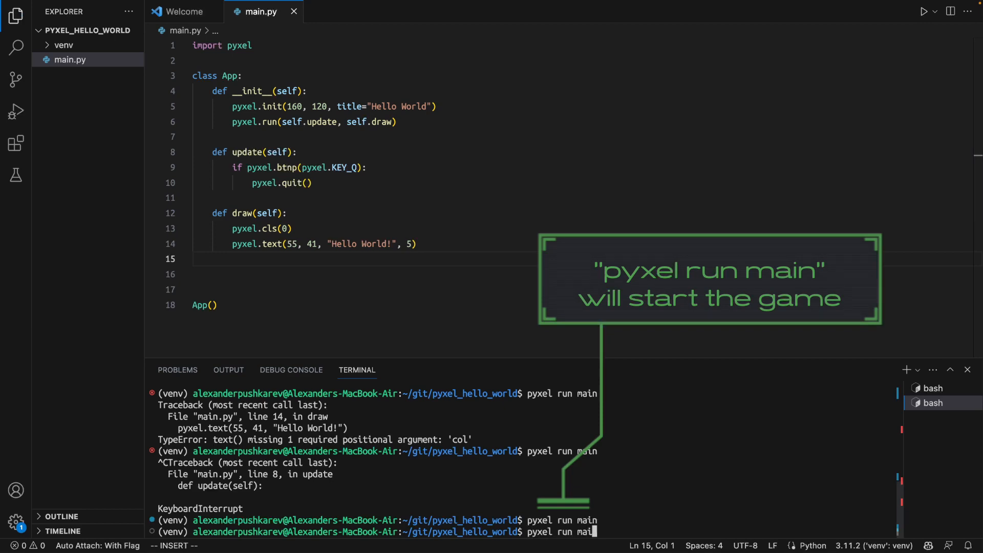
{"action": "key", "text": "Return"}
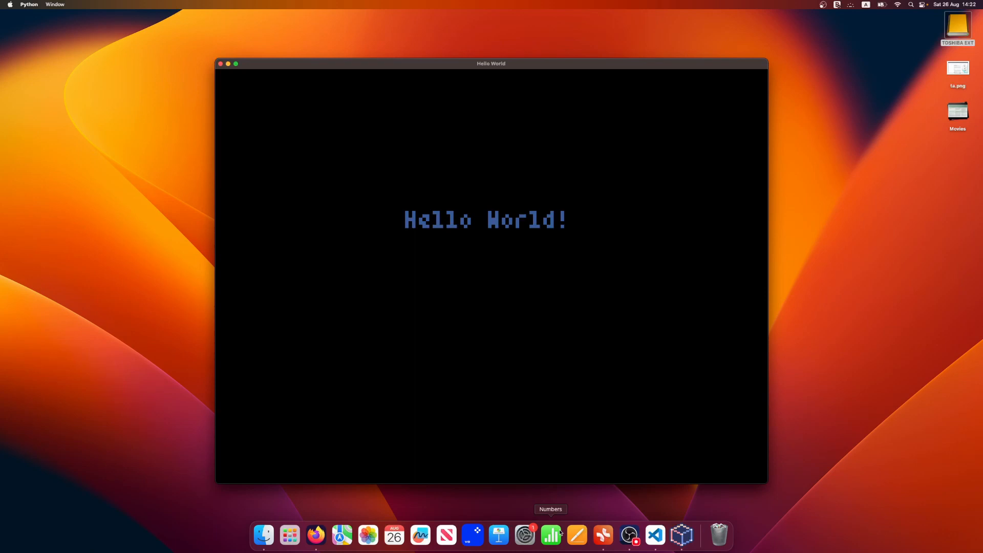
{"action": "mouse_move", "coordinate": [283, 41]}
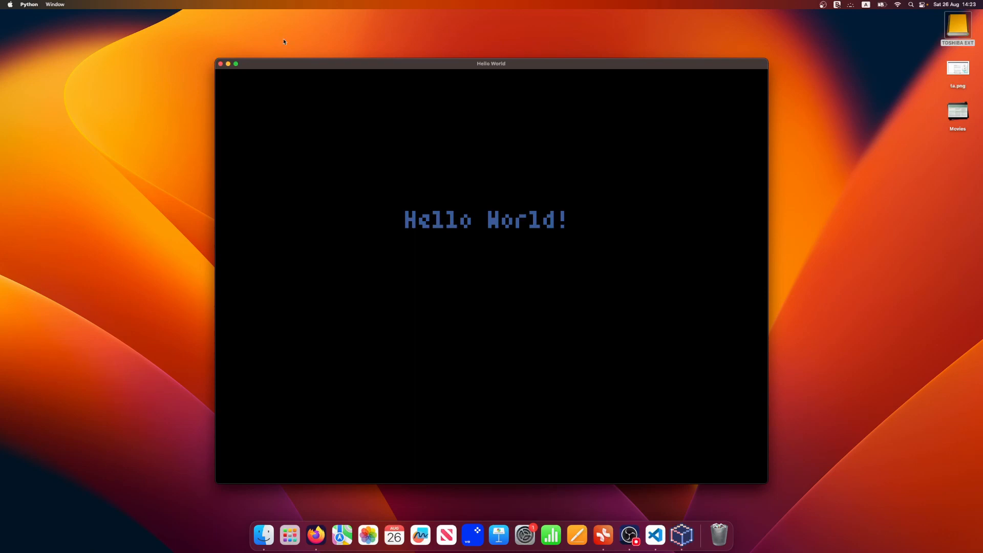
{"action": "mouse_move", "coordinate": [218, 67]}
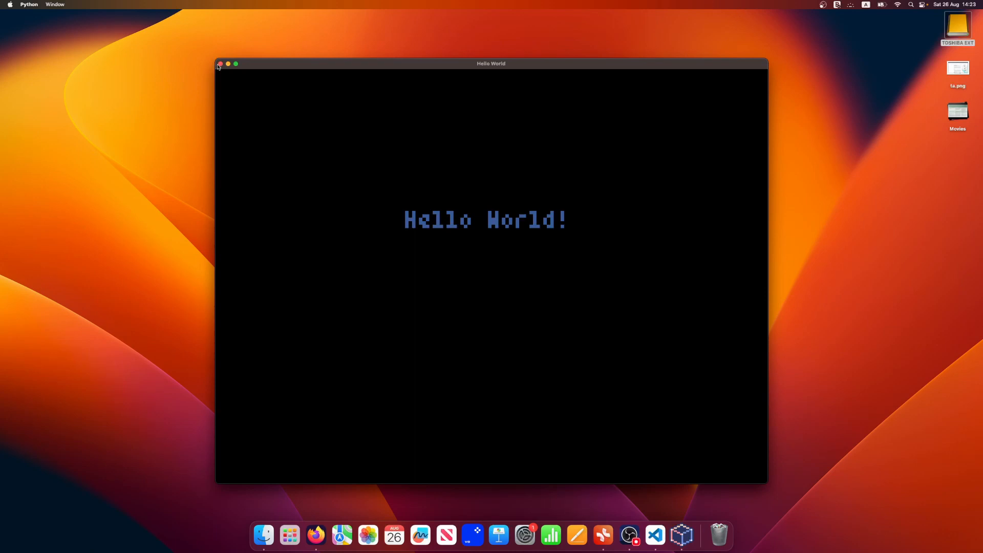
{"action": "left_click", "coordinate": [220, 64]}
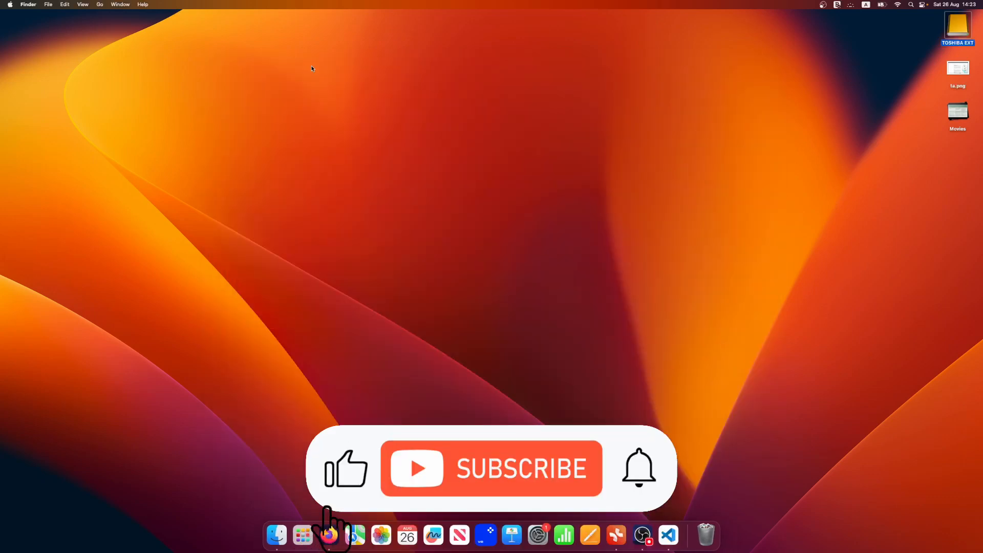